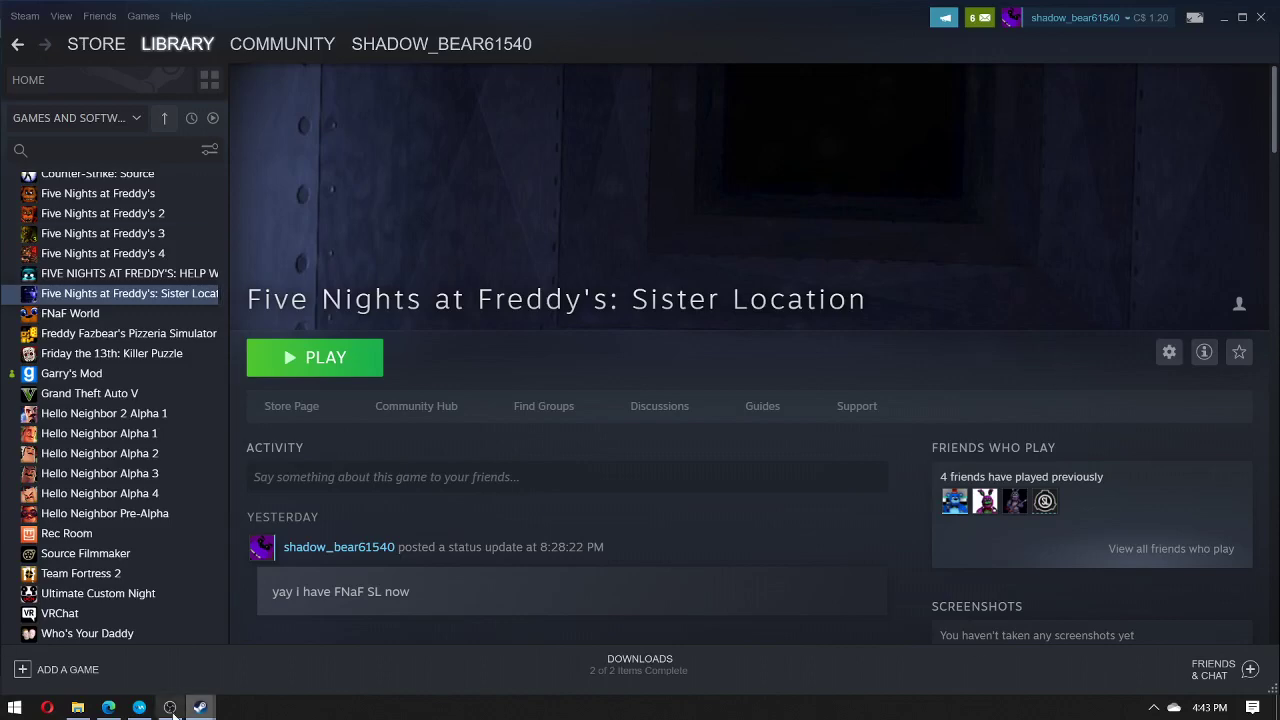
# - Switch the library view from Sister Location to the FNaF World game page
pyautogui.click(169, 707)
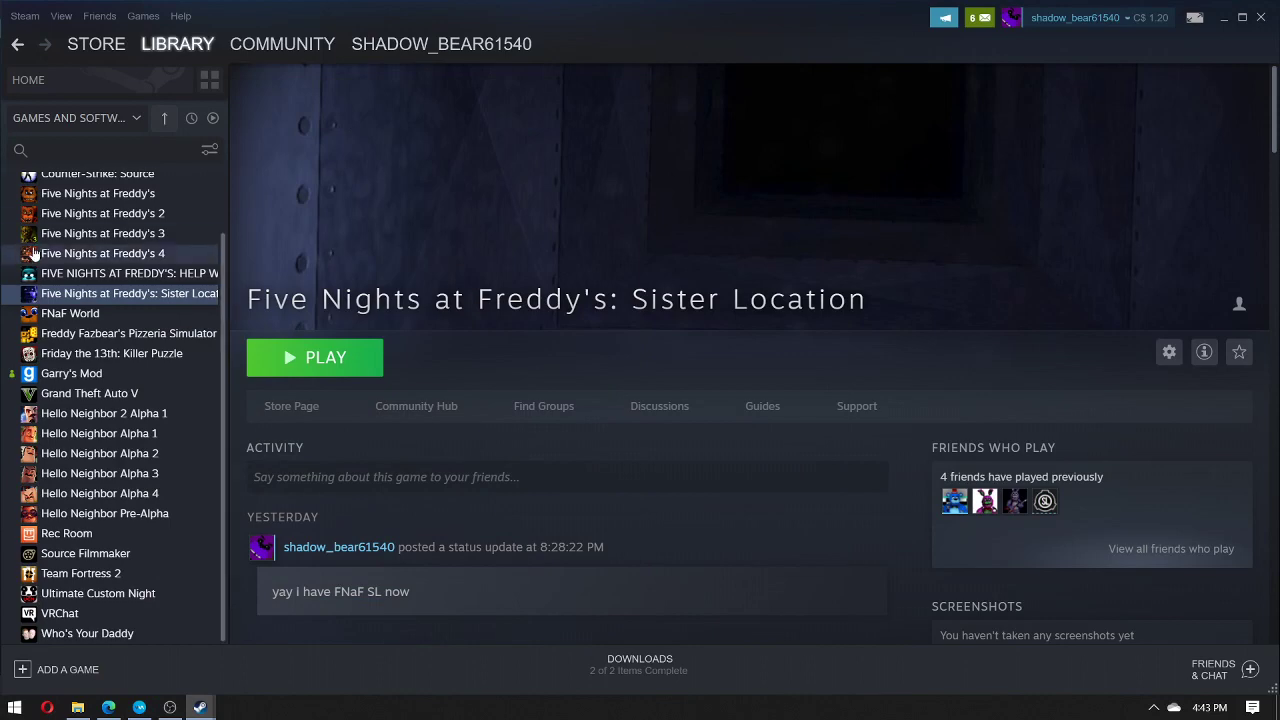
pyautogui.click(70, 313)
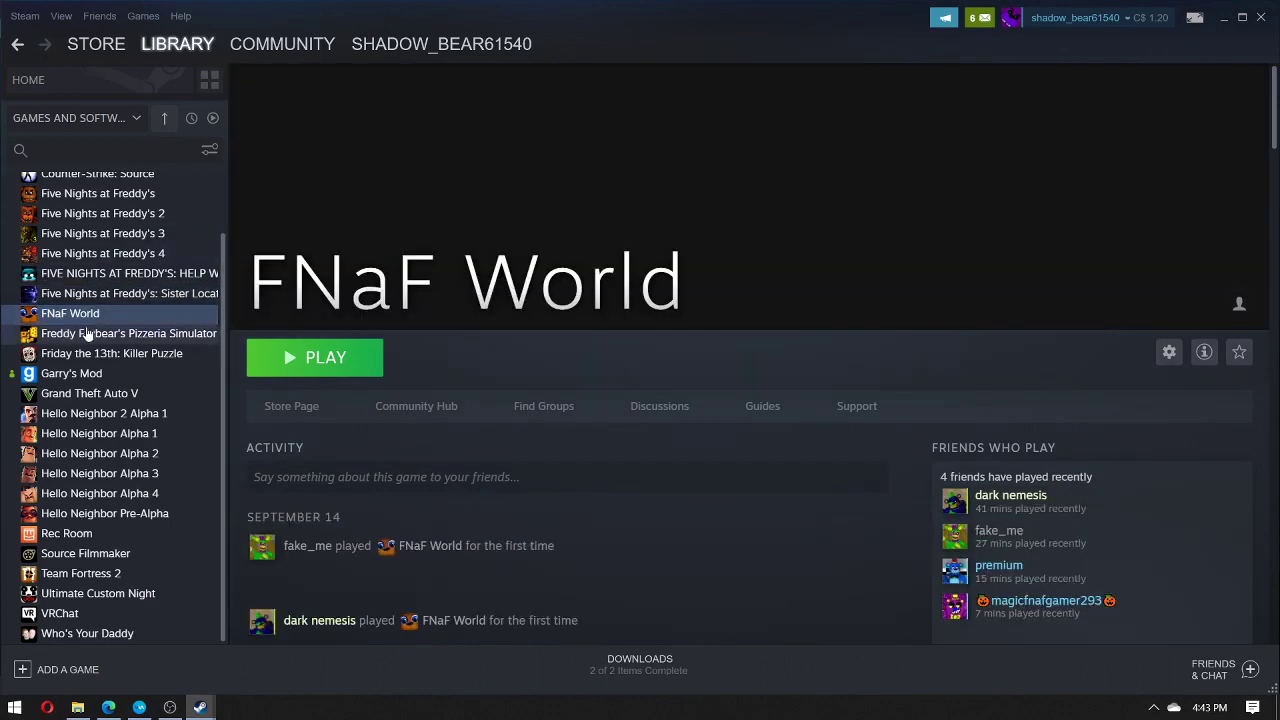
pyautogui.scroll(-3)
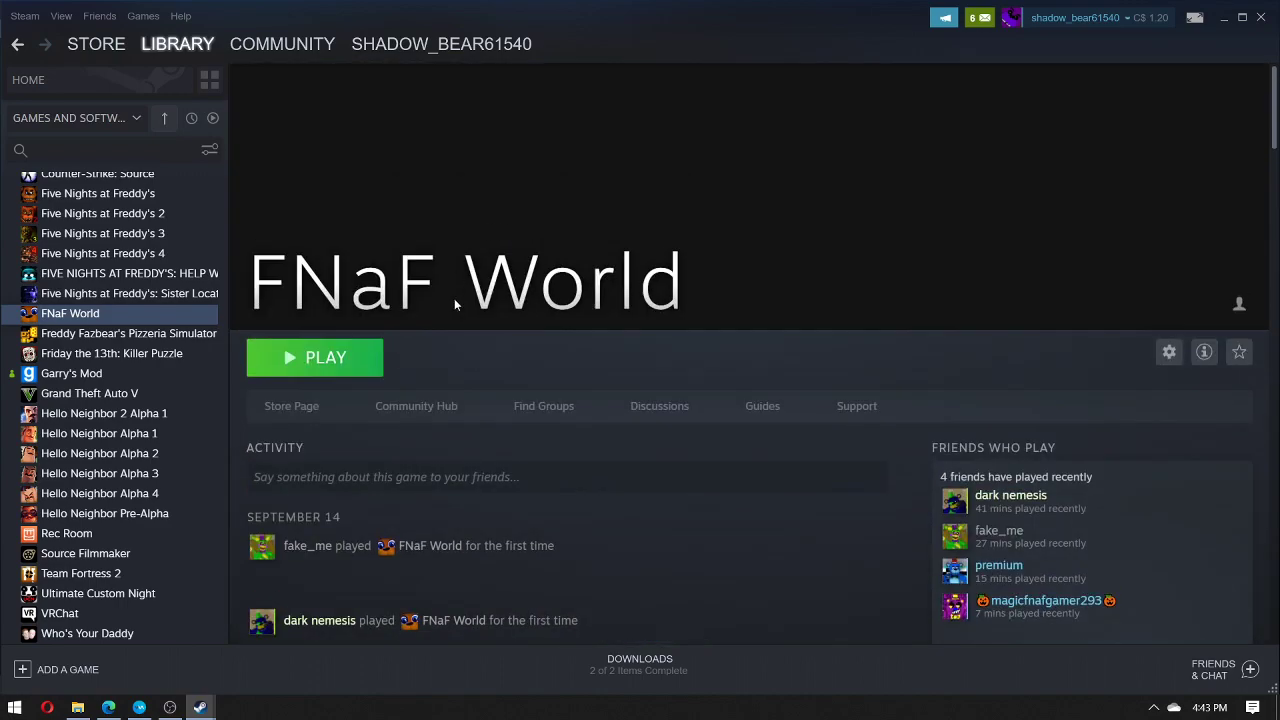
pyautogui.scroll(-3)
pyautogui.write('i got')
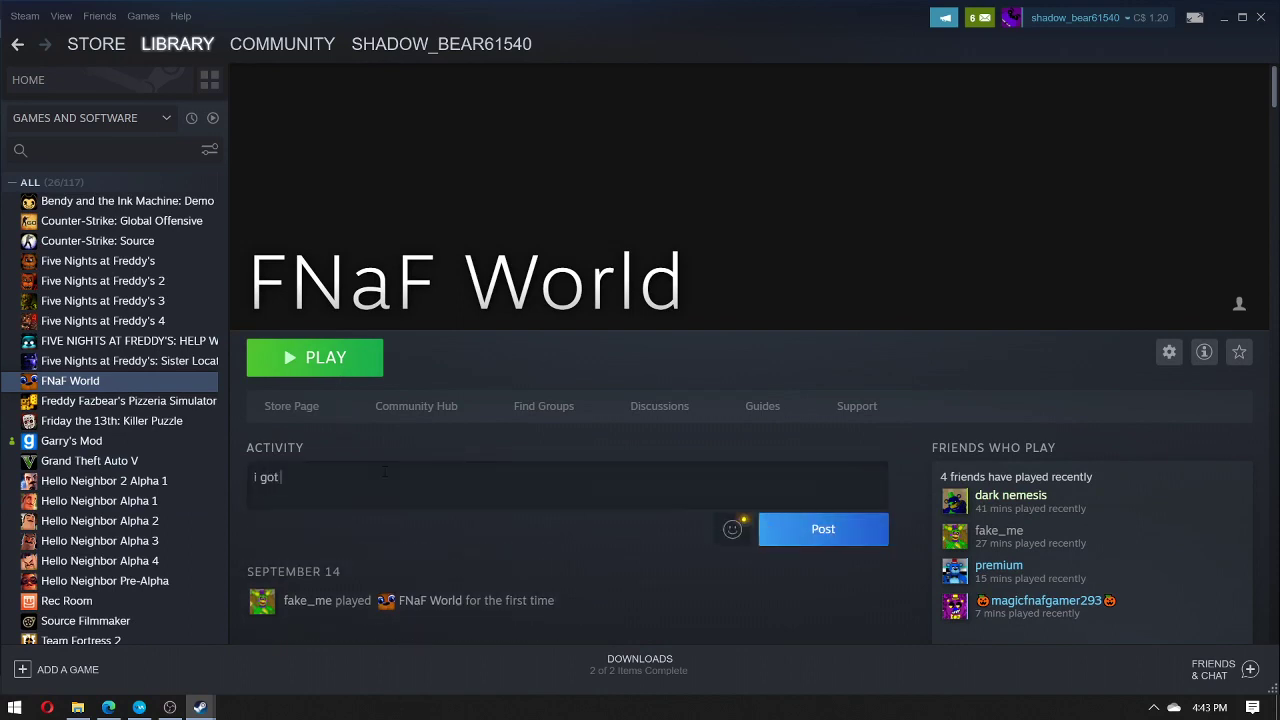
# - Post the status update "i got fnaf world on steam" to FNaF World's activity feed
pyautogui.write('fnaf')
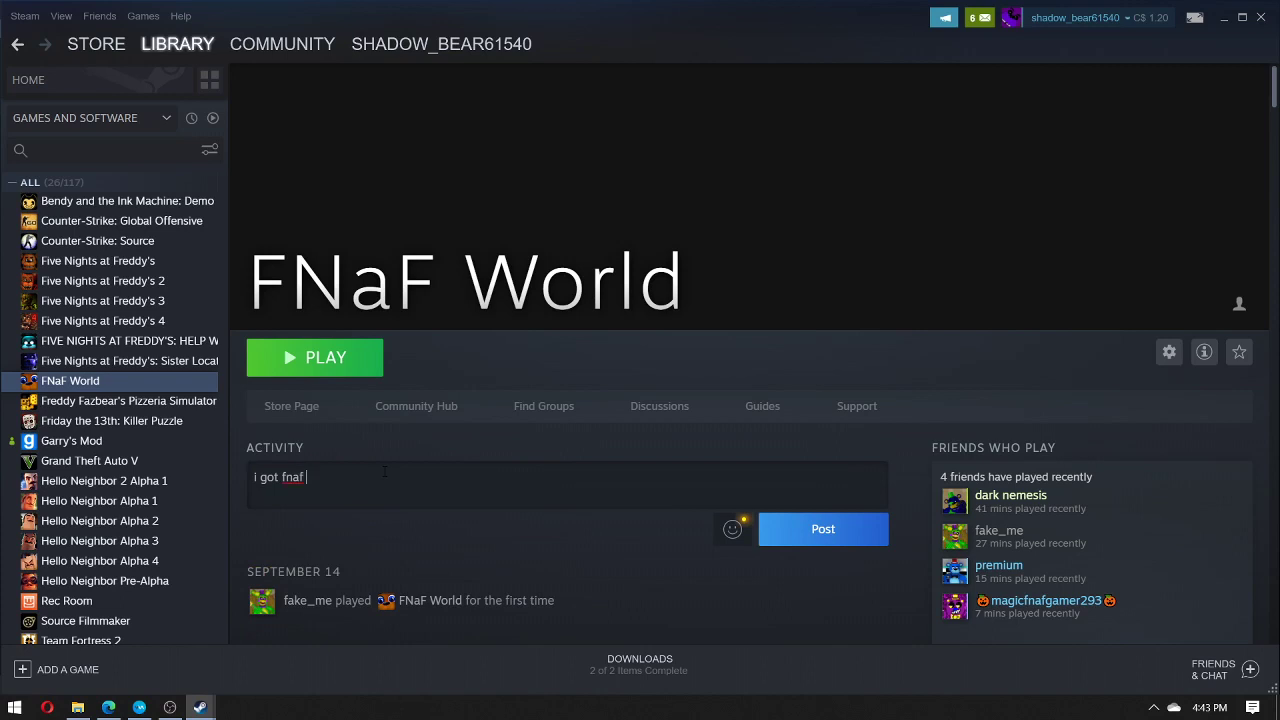
pyautogui.write('world')
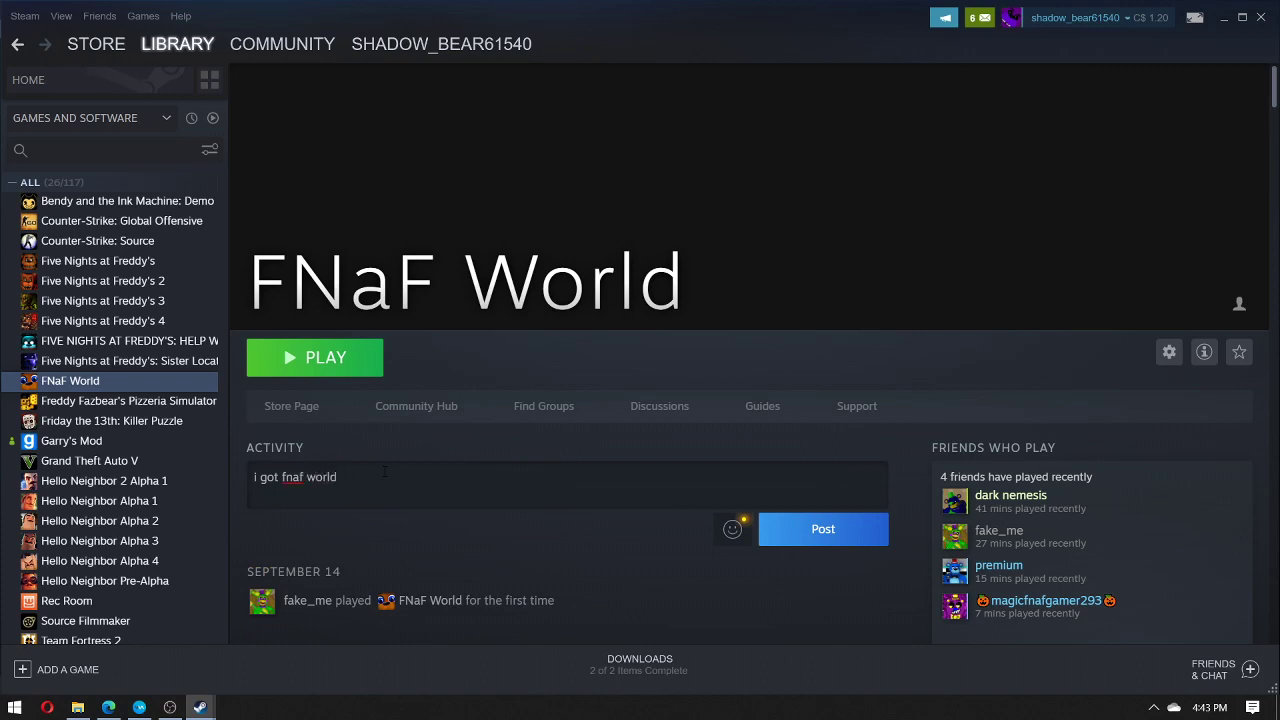
pyautogui.write('on steam')
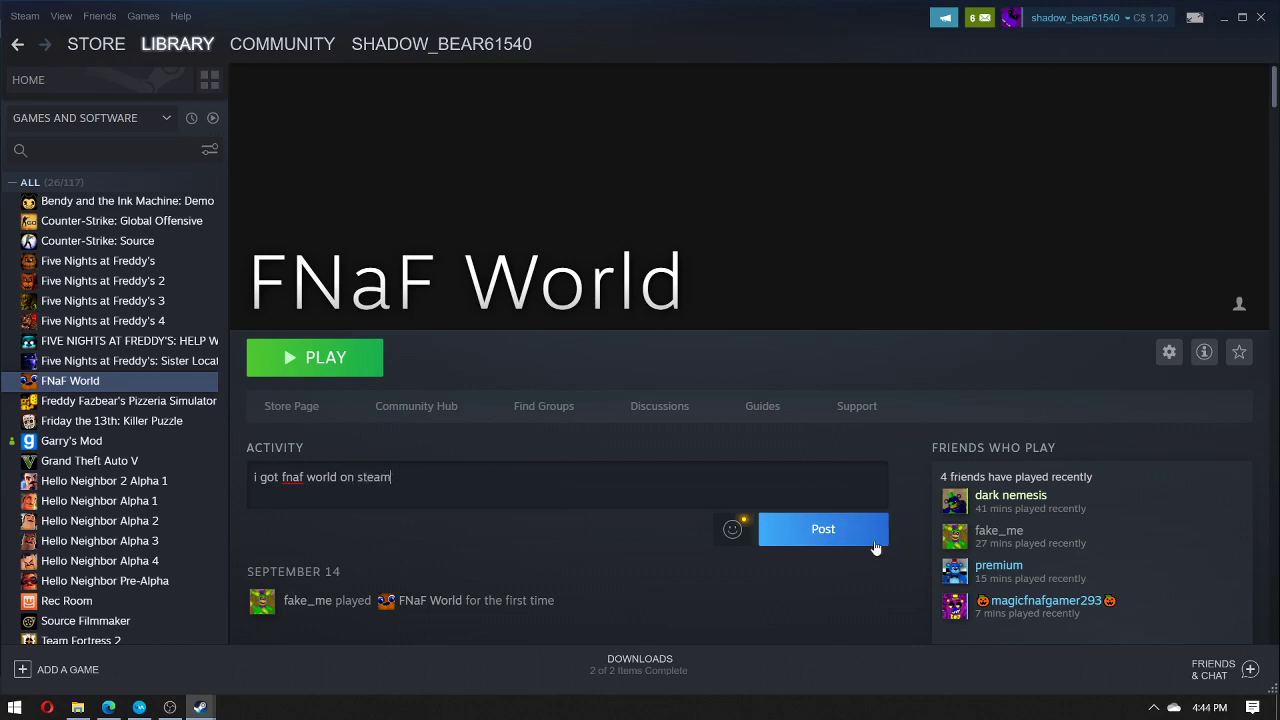
pyautogui.click(822, 528)
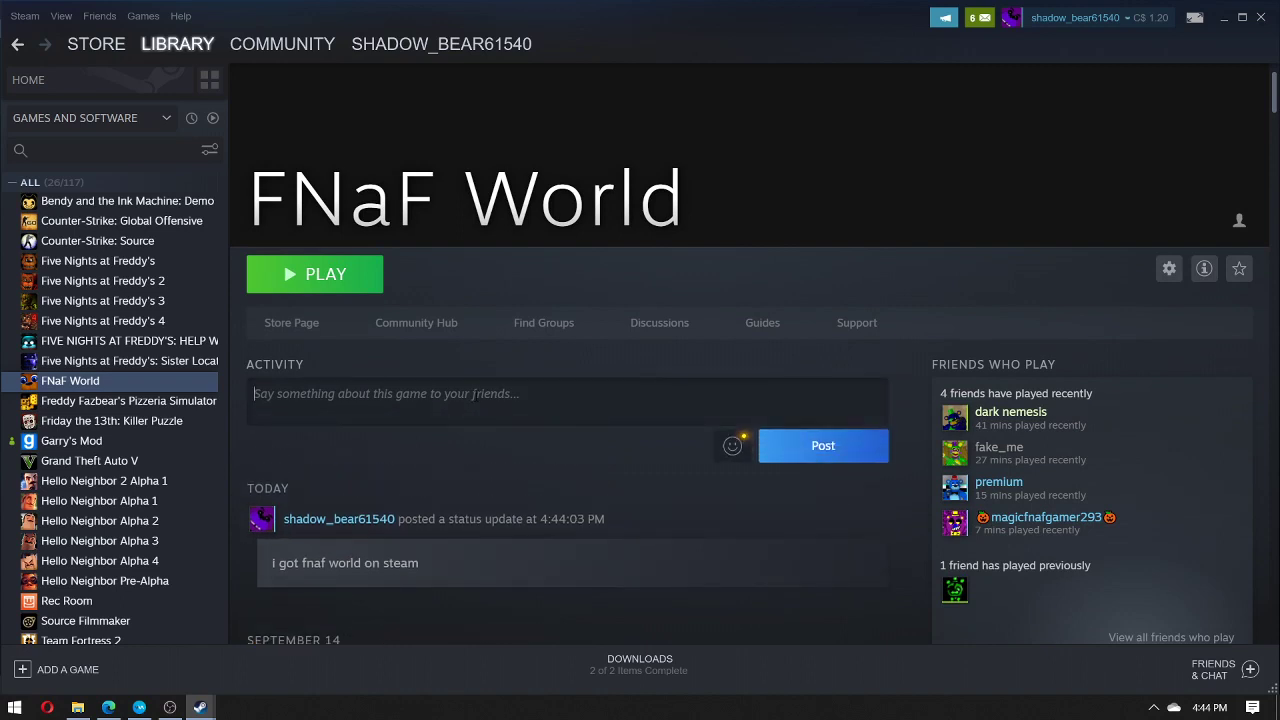
pyautogui.write(':)')
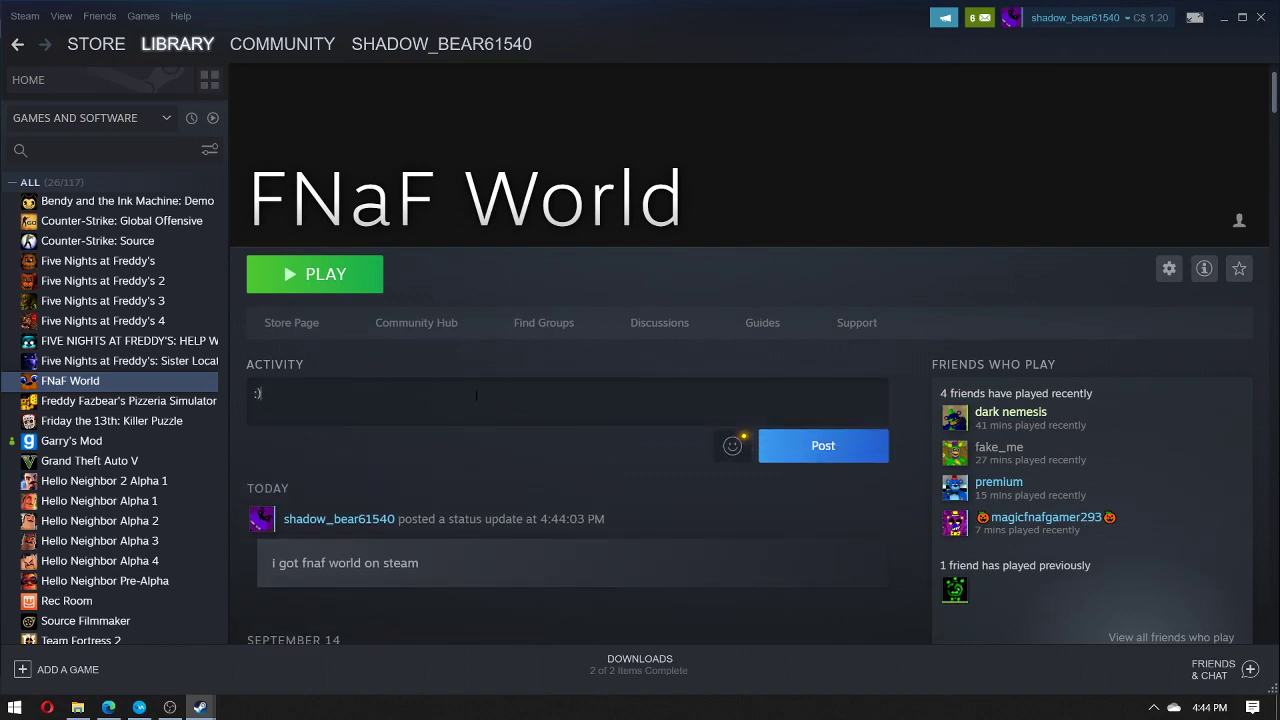
pyautogui.click(822, 445)
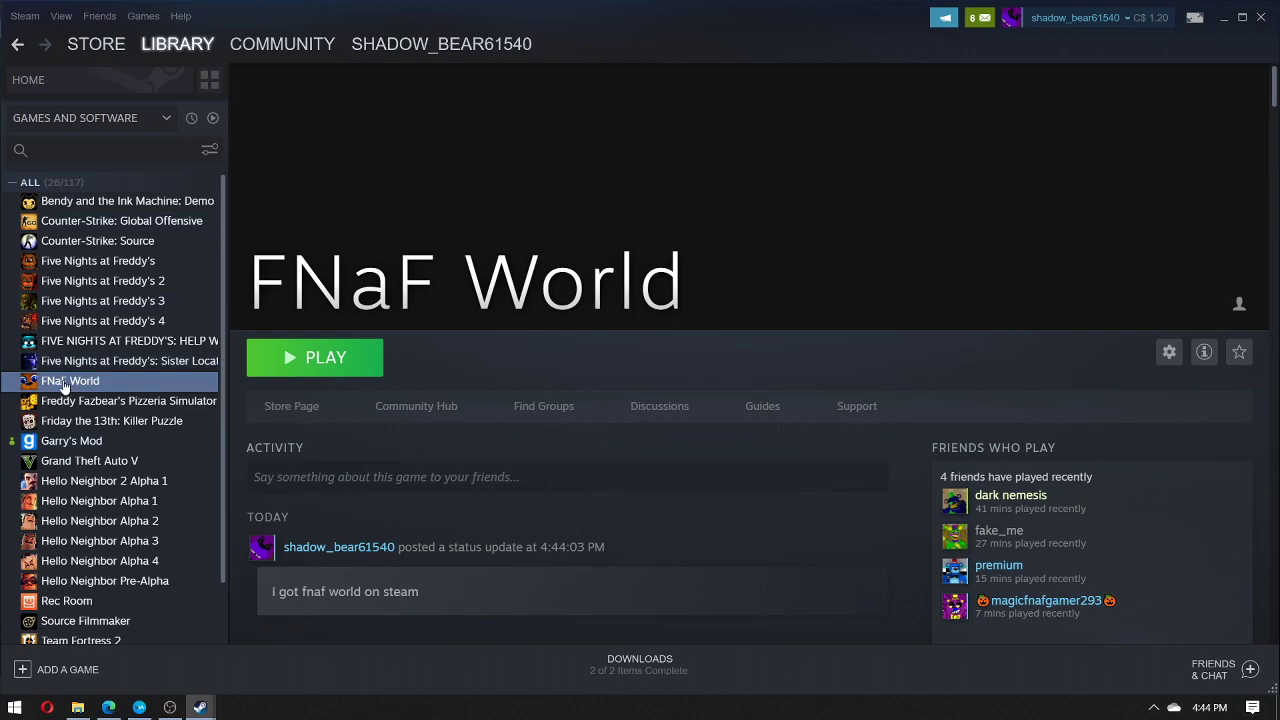
pyautogui.click(128, 360)
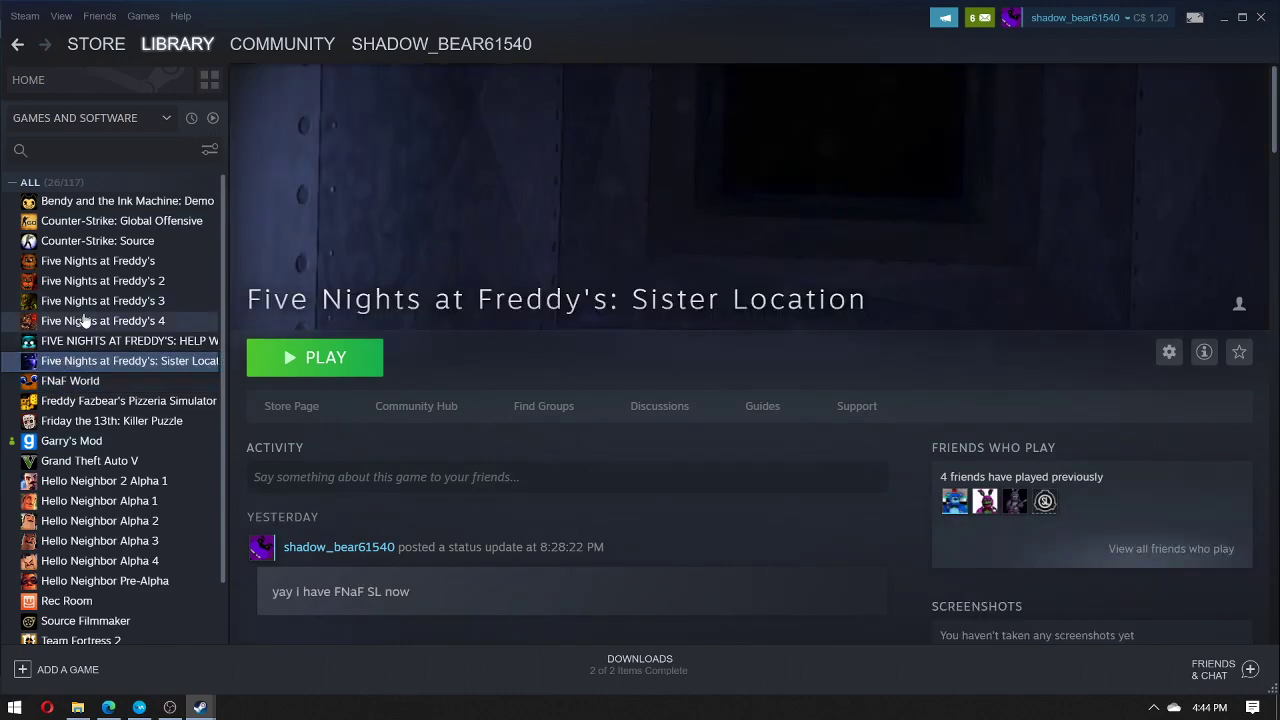
pyautogui.click(128, 340)
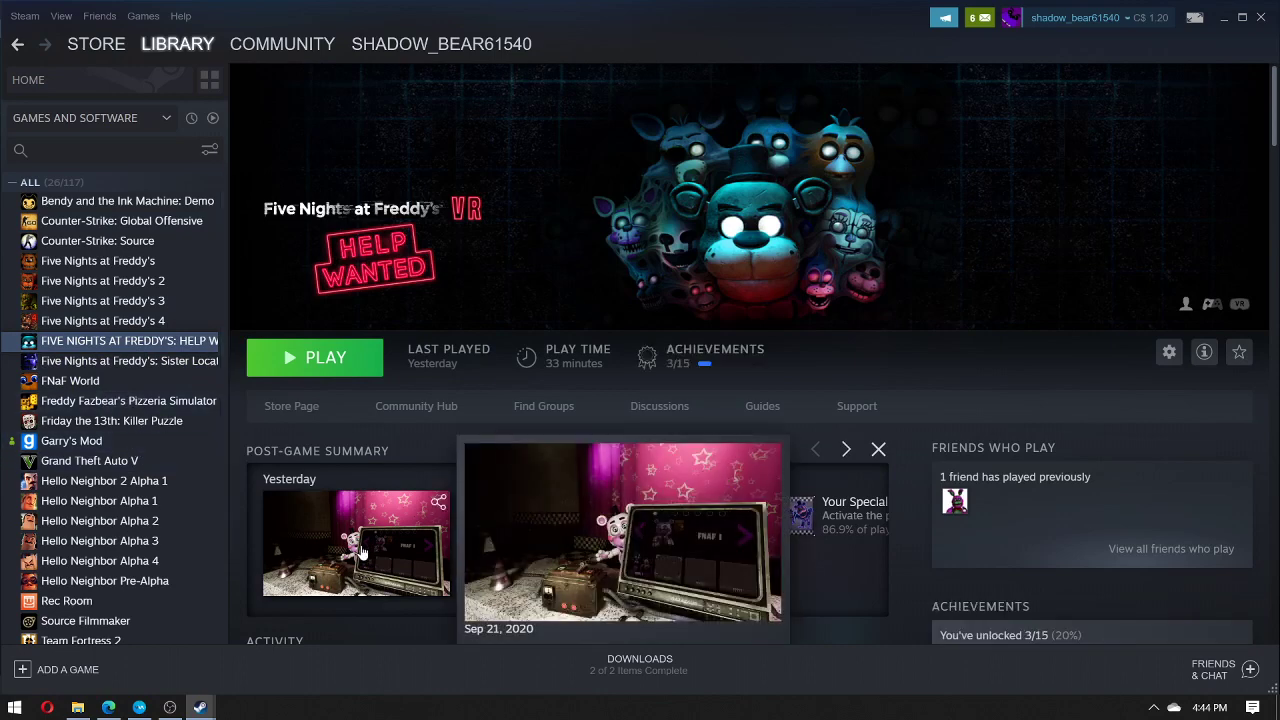
pyautogui.moveTo(164, 591)
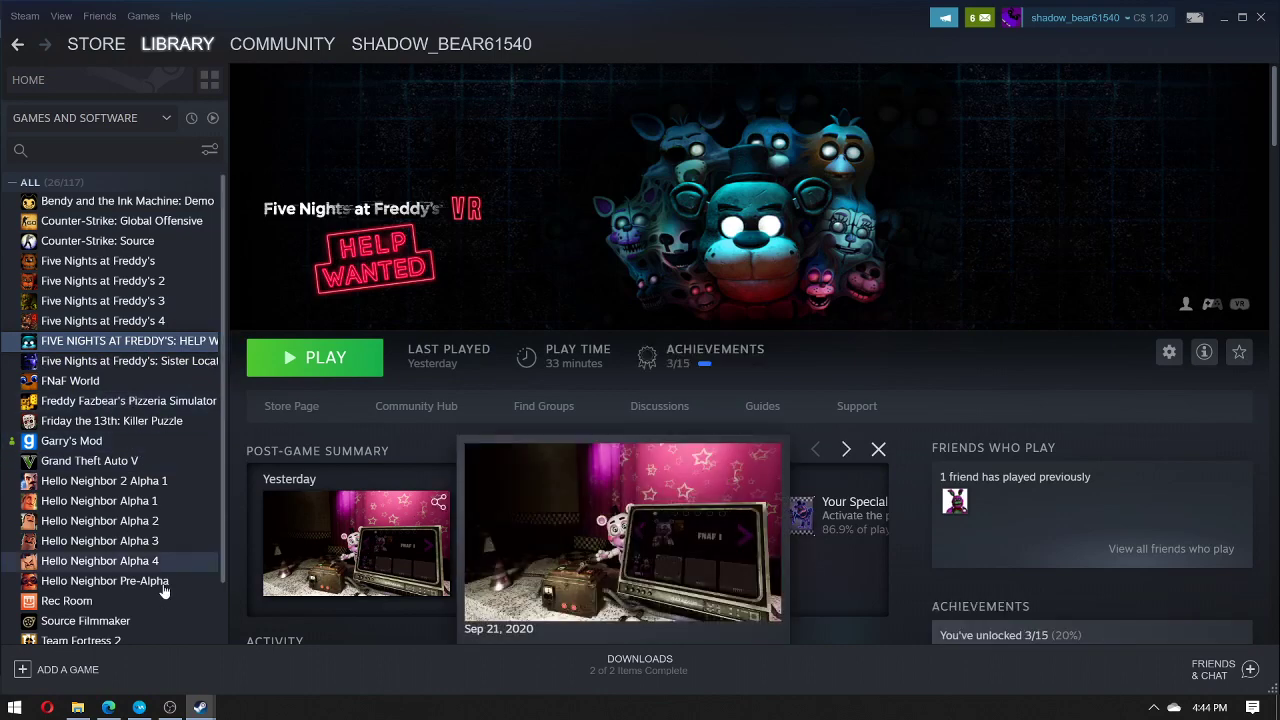
pyautogui.click(70, 380)
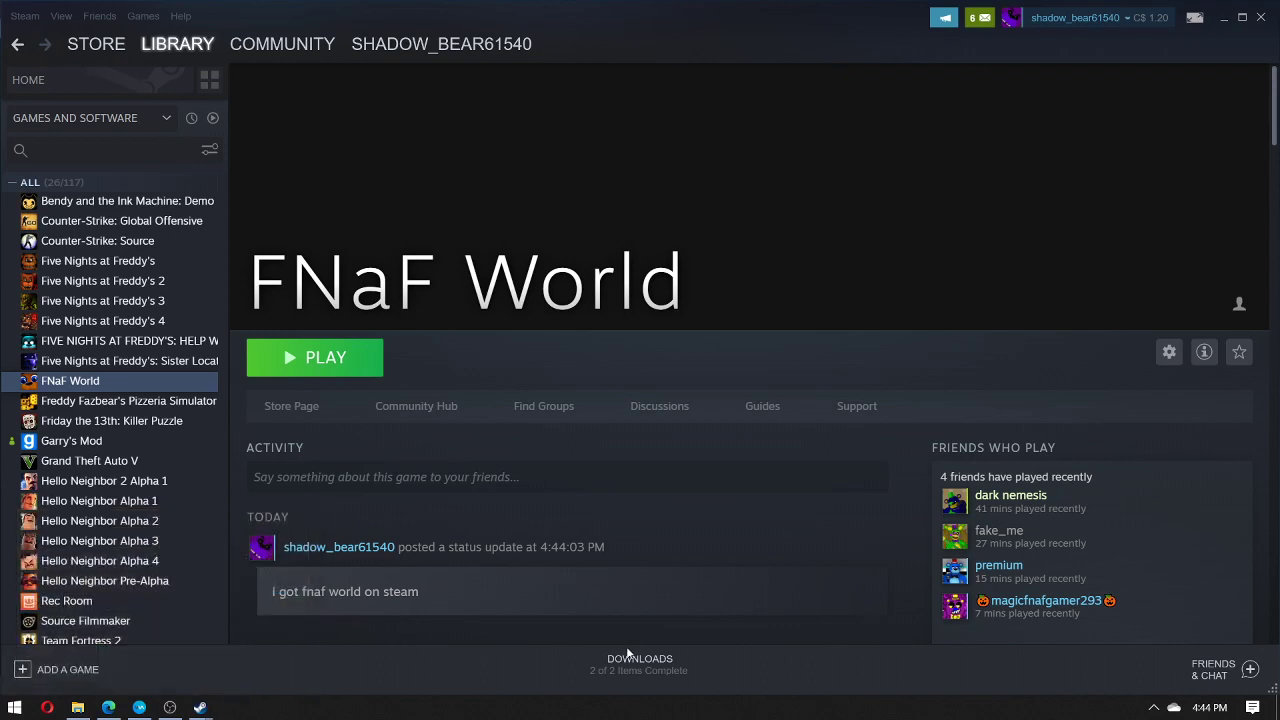
pyautogui.click(639, 658)
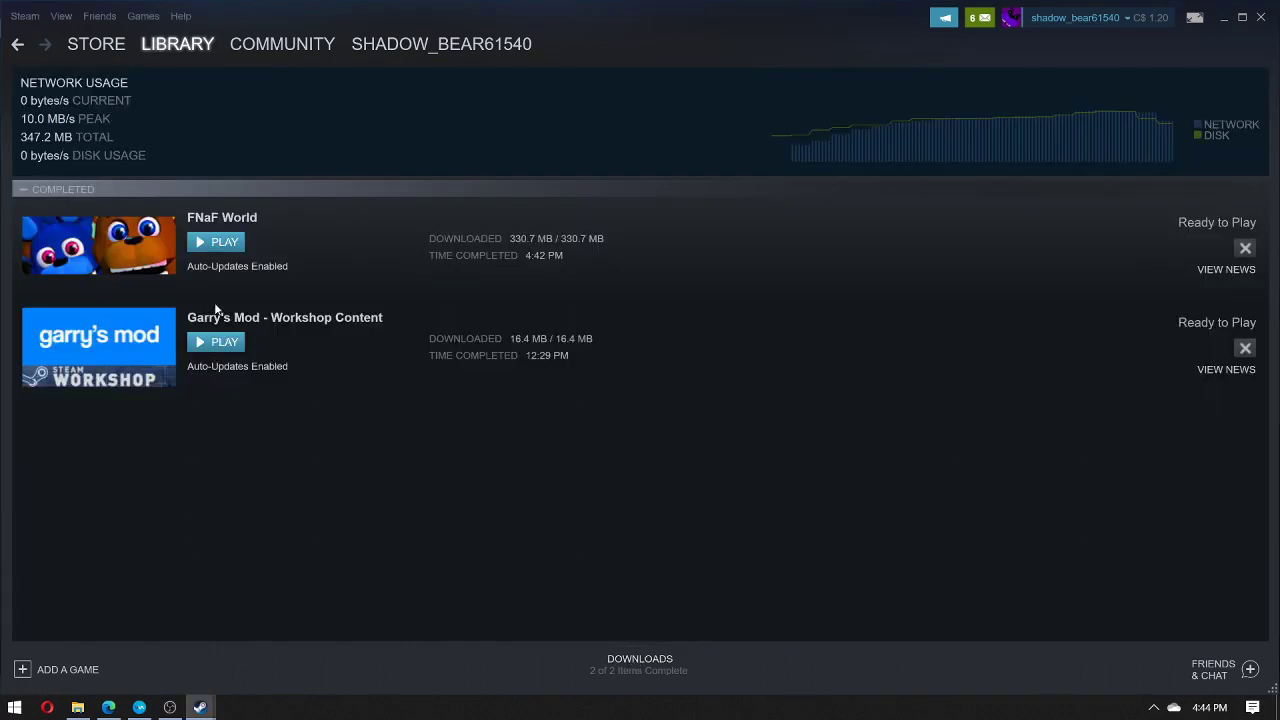
pyautogui.moveTo(285, 210)
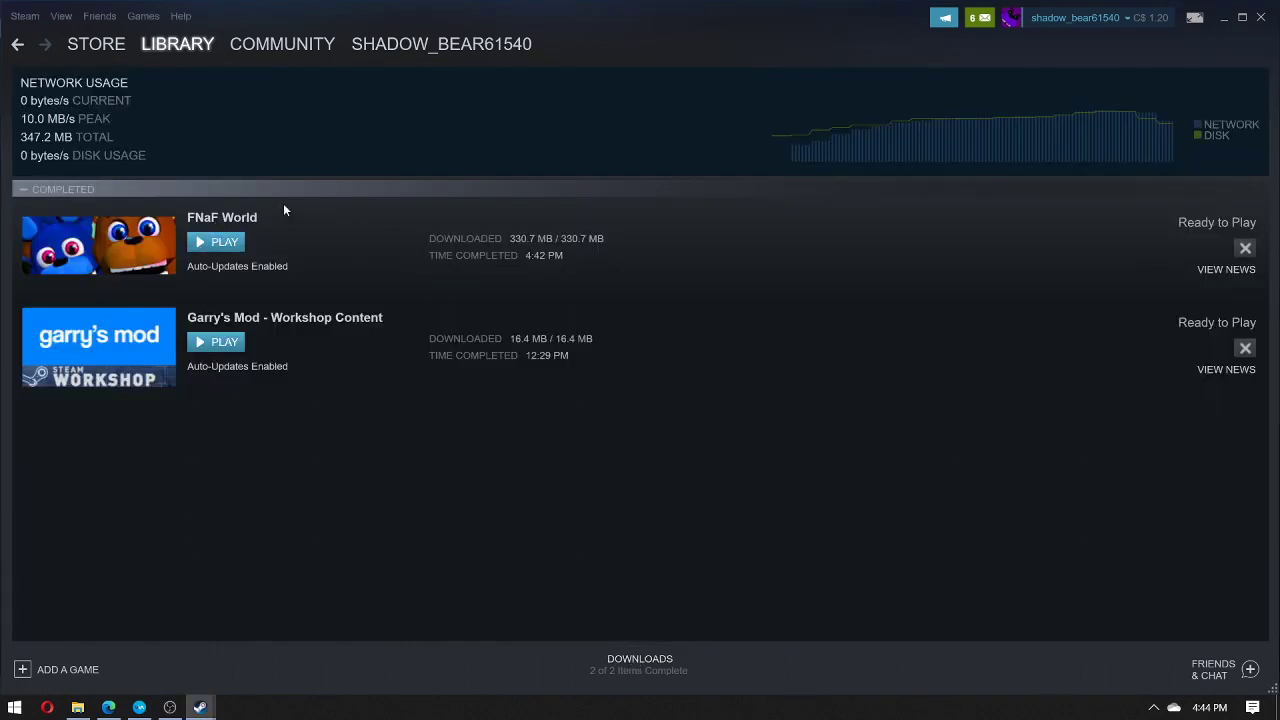
pyautogui.moveTo(165, 166)
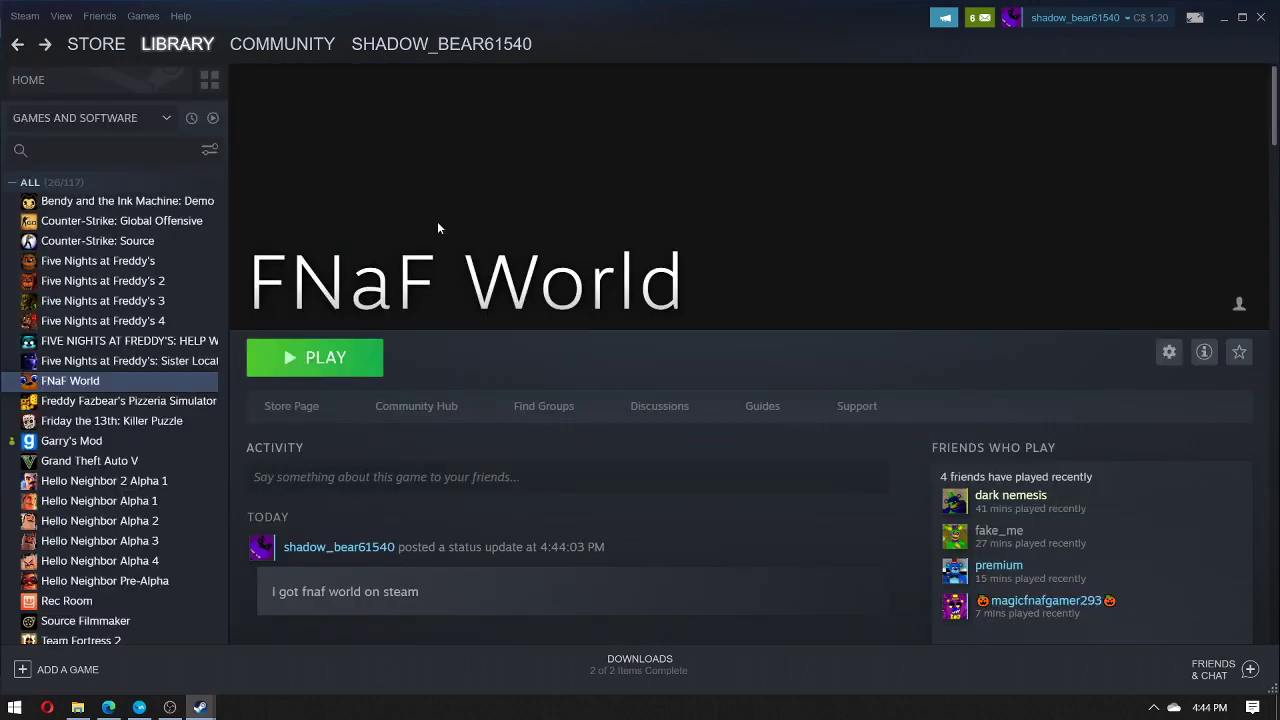
pyautogui.moveTo(470, 437)
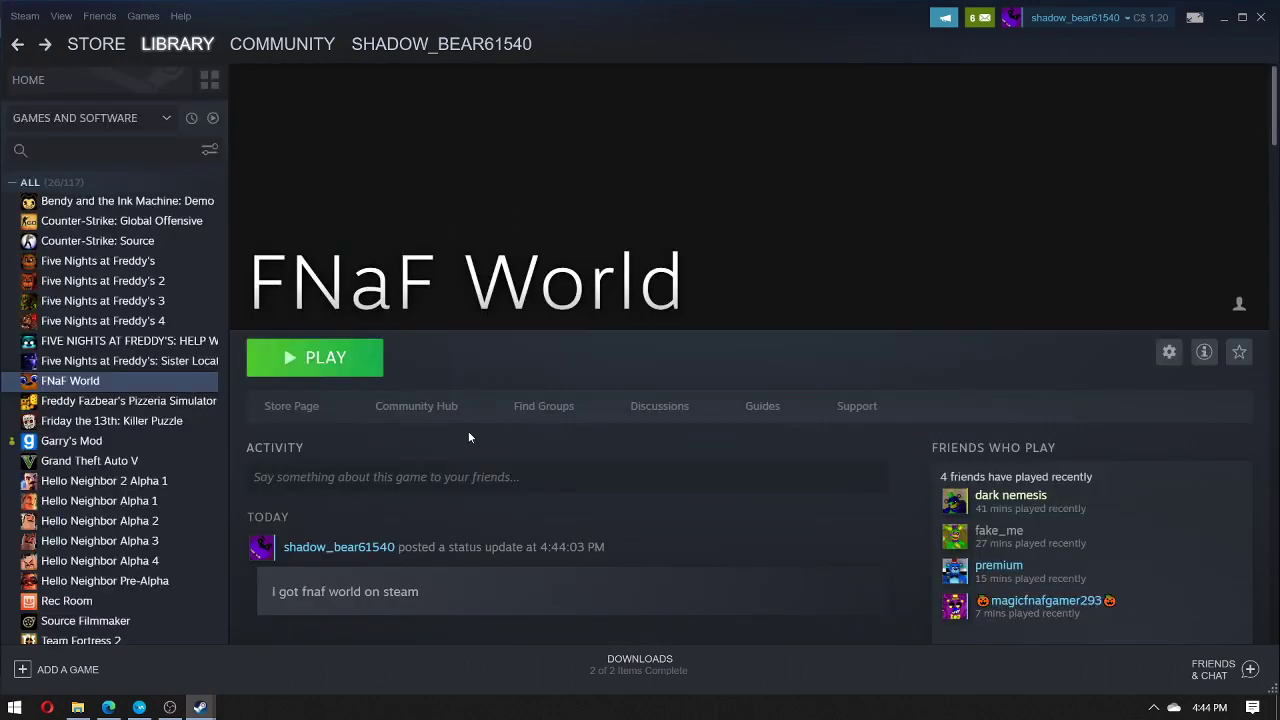